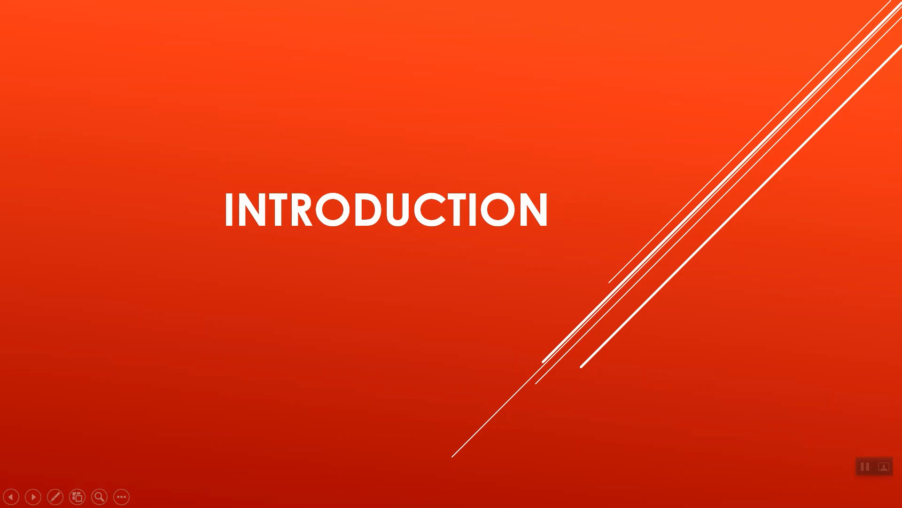
- Advance the running slideshow from the 'Introduction' slide to the 'Omni-Channel Experience' slide
click(35, 497)
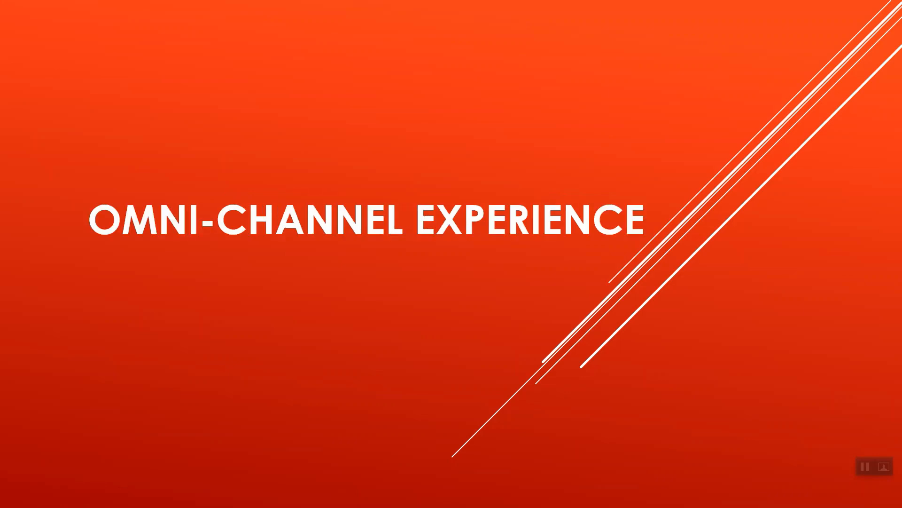